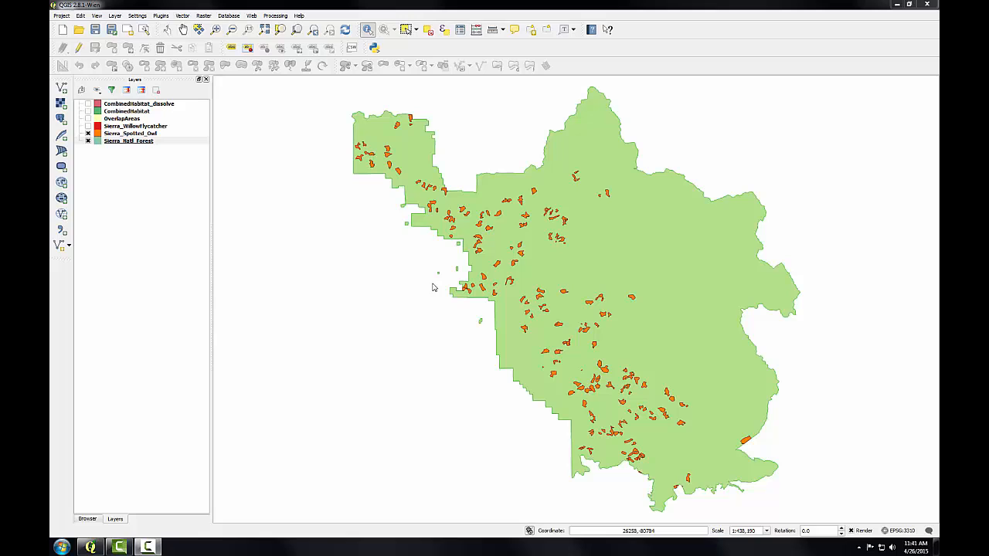
# - Load the Sierra_Ranger_Dist.shapefile through the Add Vector Layer dialog
pyautogui.click(129, 141)
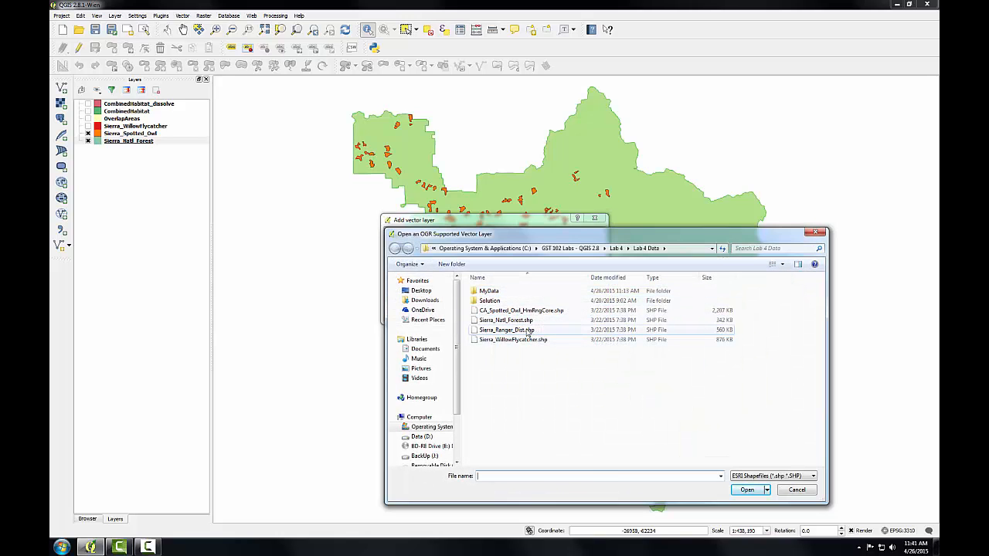
pyautogui.doubleClick(507, 330)
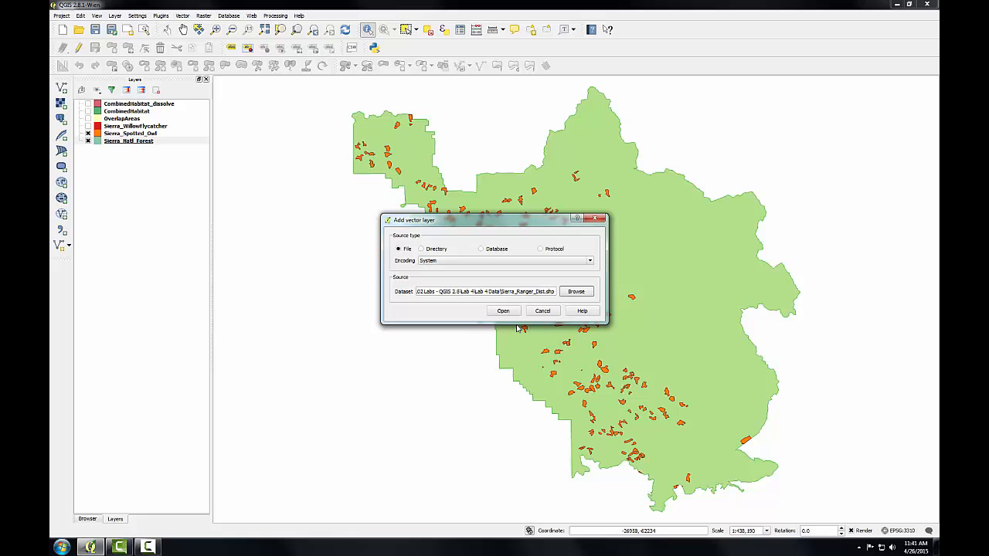
pyautogui.click(503, 310)
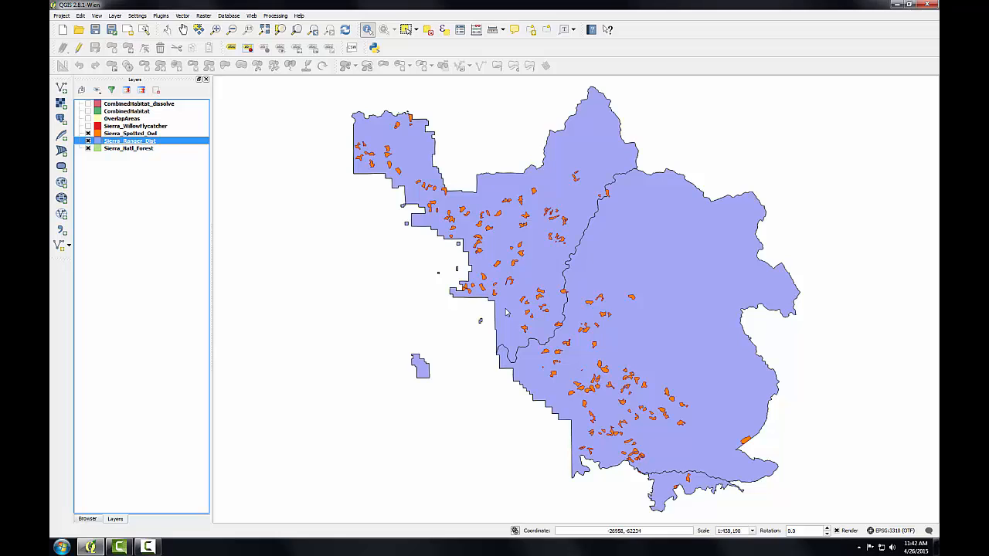
pyautogui.moveTo(506, 311)
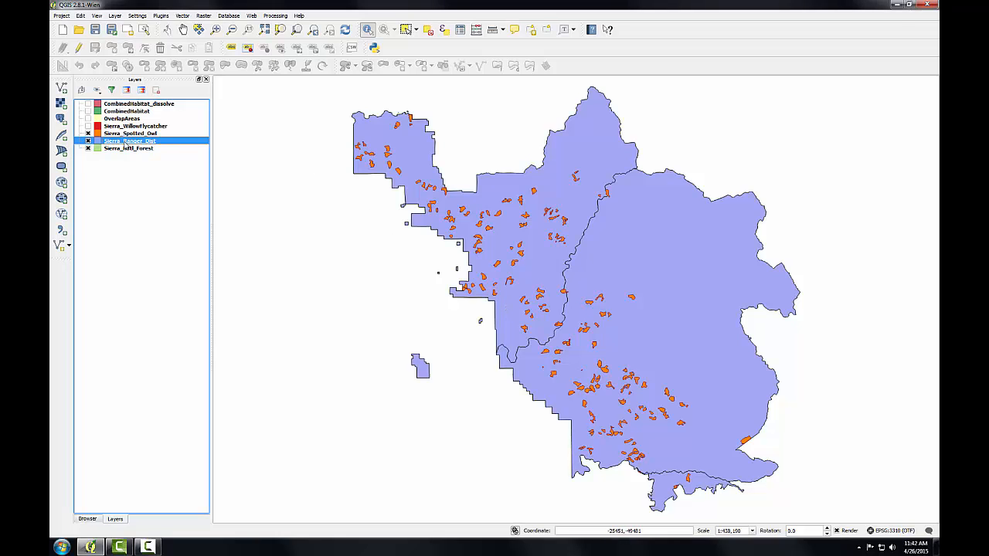
pyautogui.doubleClick(130, 140)
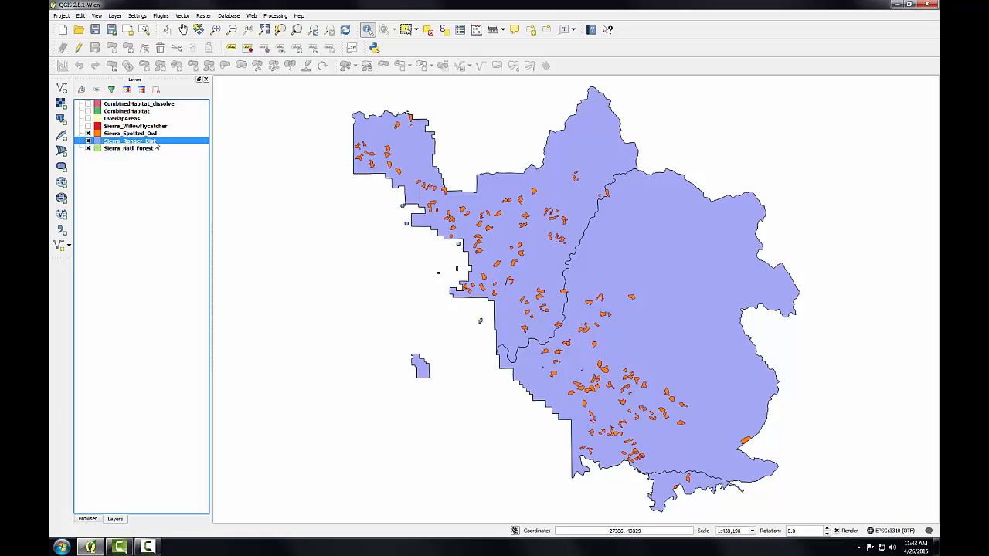
# - Start saving Sierra_Ranger_Dist as a new file named Sierra_Ranger_Dist_Albers
pyautogui.rightClick(129, 141)
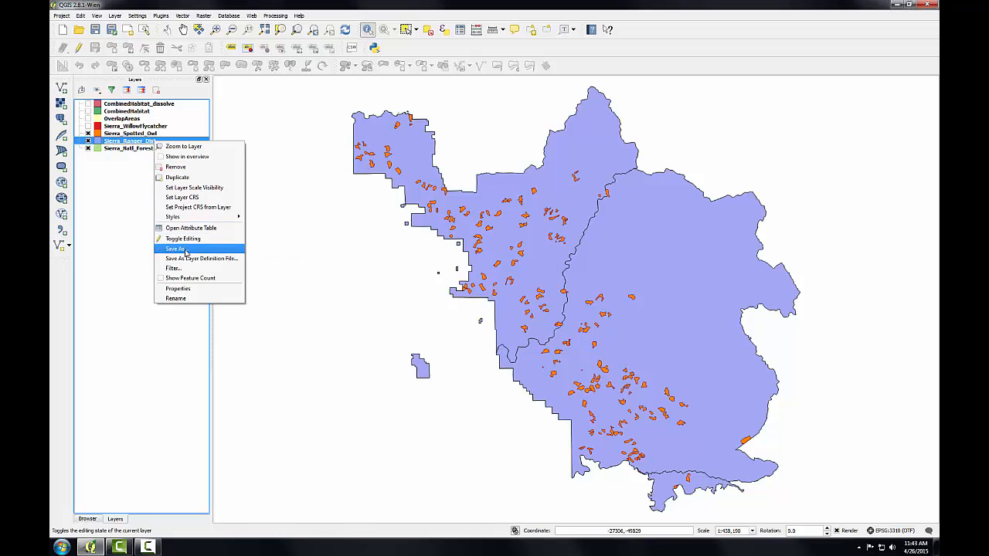
pyautogui.click(175, 248)
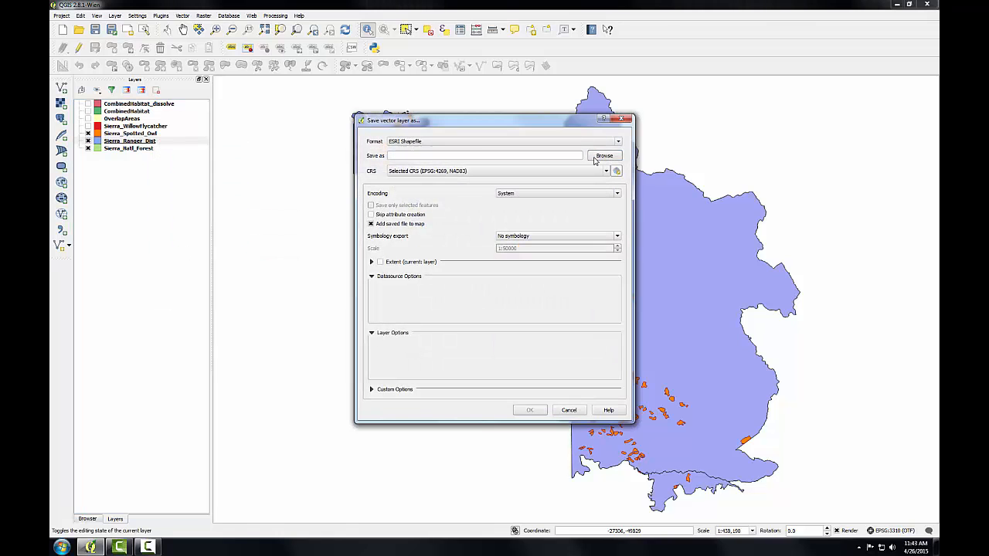
pyautogui.click(605, 155)
pyautogui.write('Sierra_Ranger_Dist_Albers.shp')
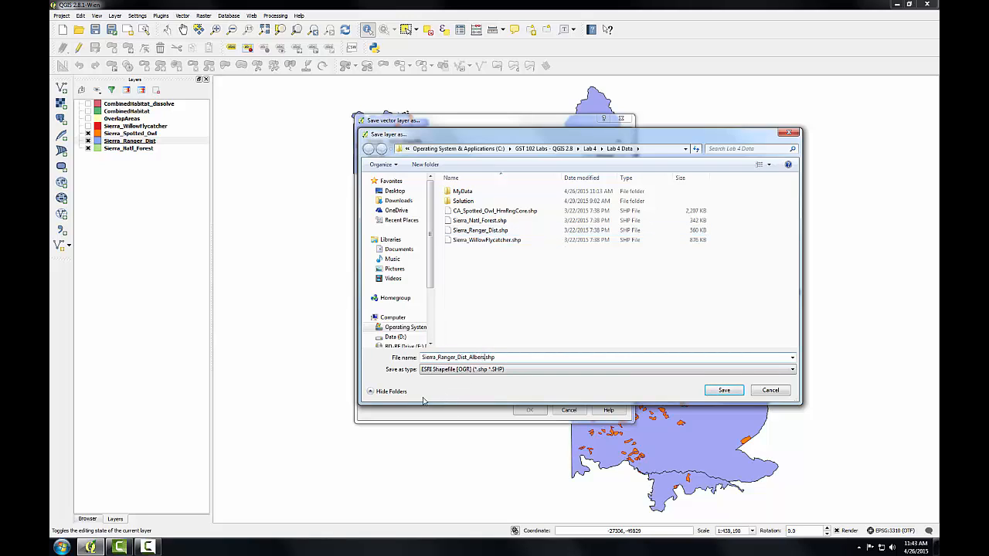
pyautogui.click(723, 390)
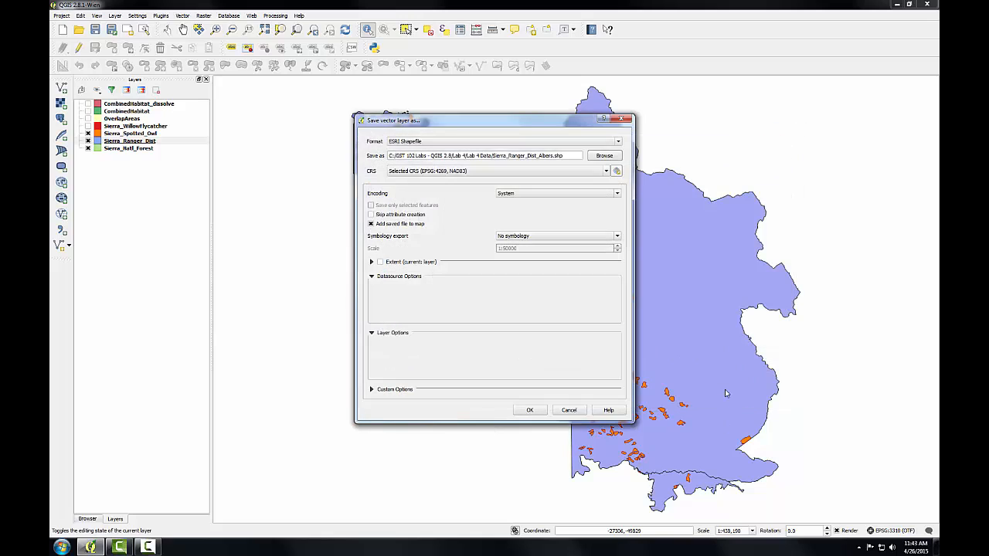
pyautogui.moveTo(709, 369)
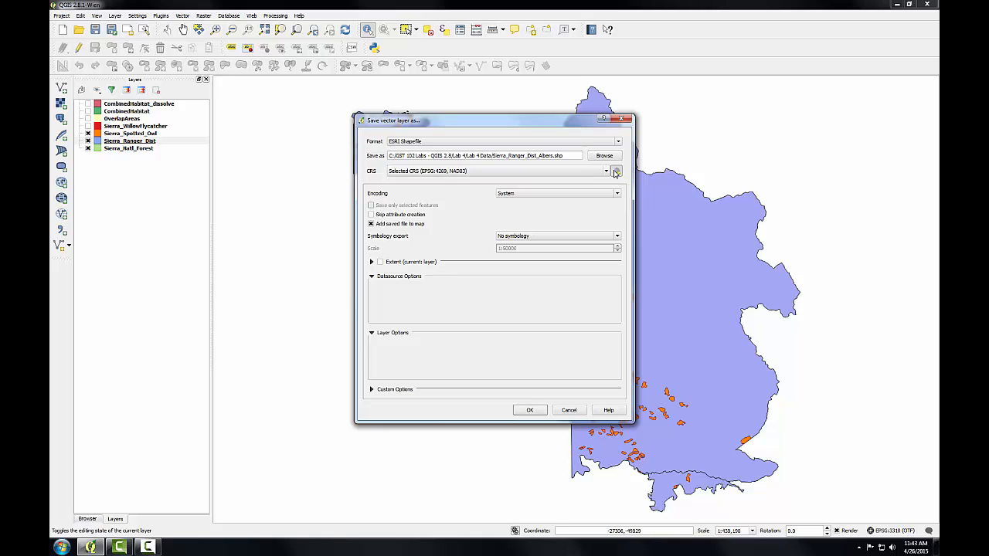
# - Set the export CRS to NAD83 / California Albers (EPSG:3310) and export the layer
pyautogui.click(617, 171)
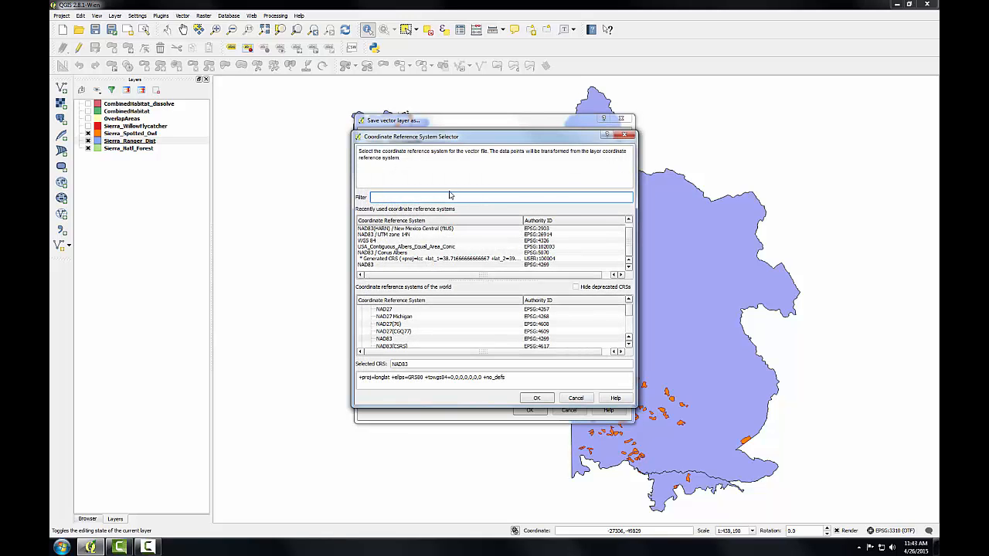
pyautogui.write('3310')
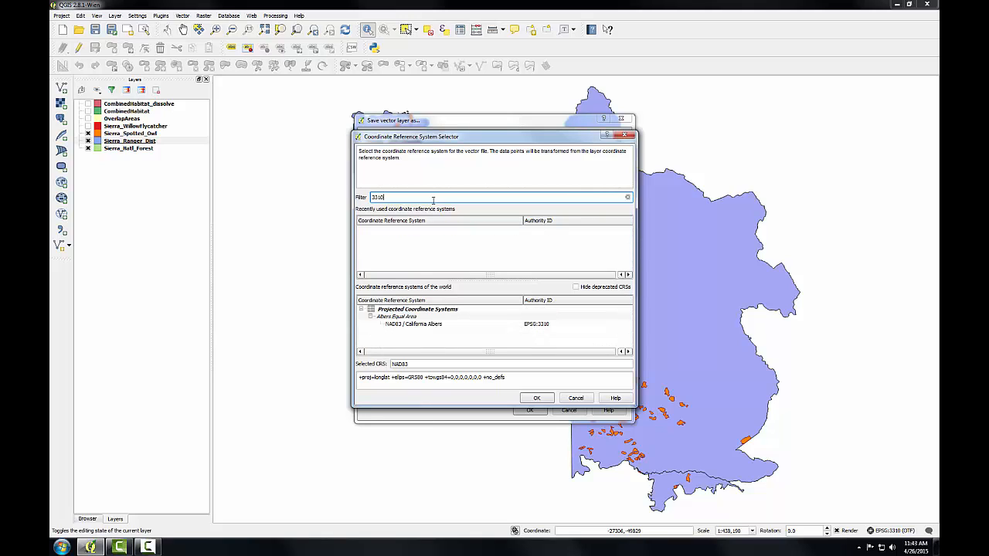
pyautogui.click(414, 324)
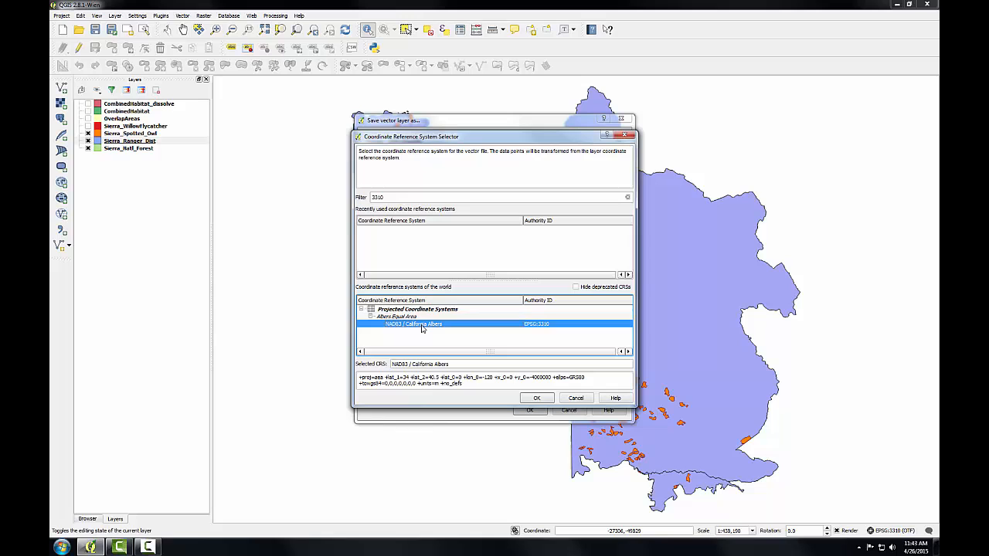
pyautogui.click(537, 397)
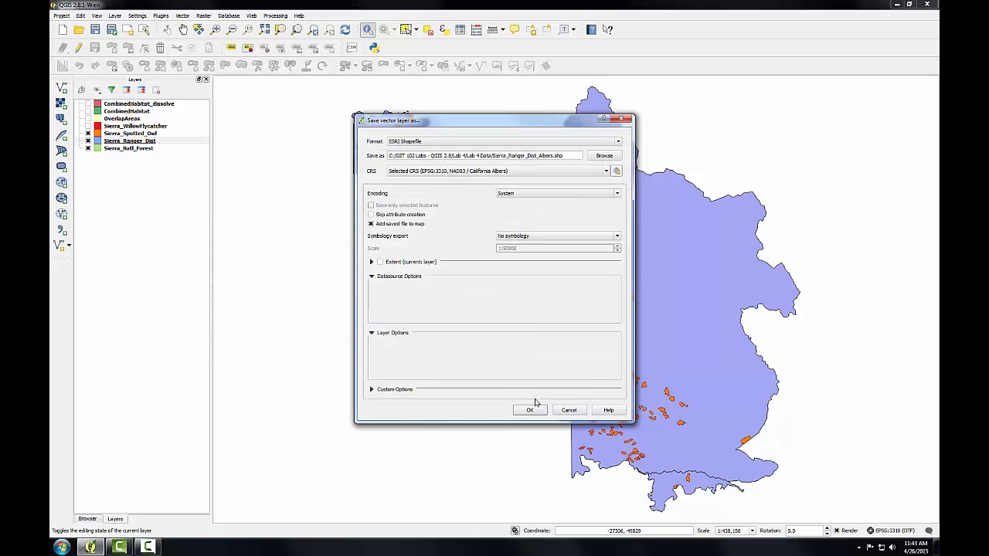
pyautogui.moveTo(516, 398)
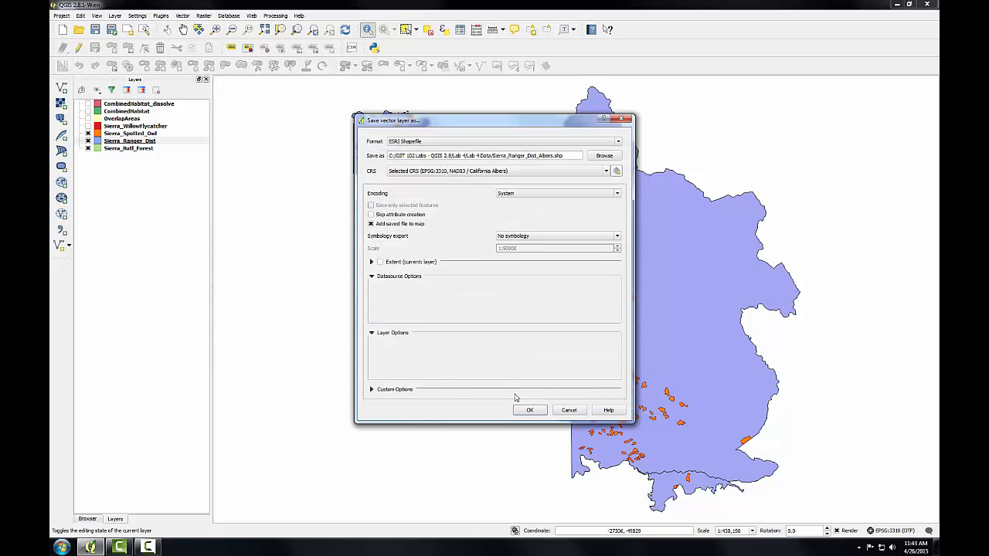
pyautogui.click(530, 409)
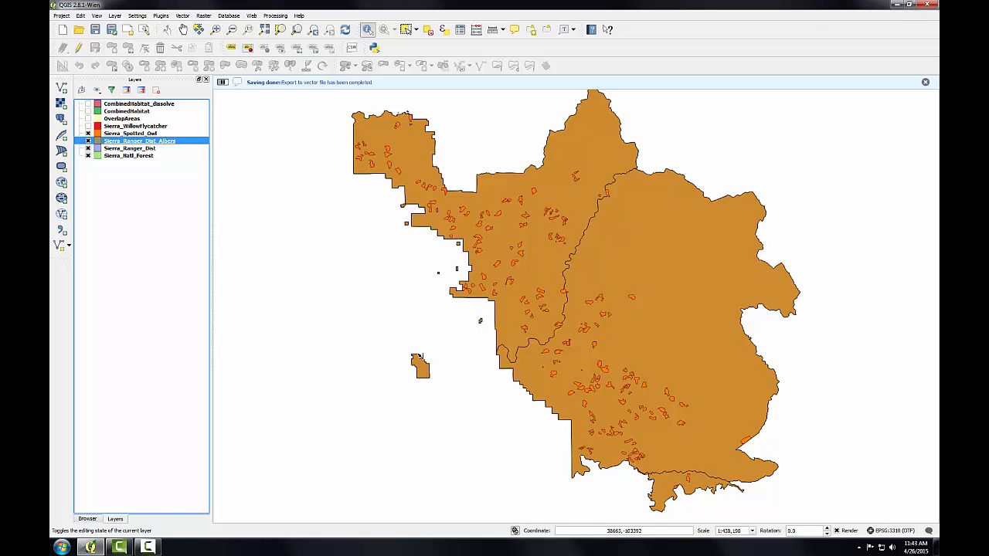
# - Remove Sierra_Ranger_Dist from the project and open Sierra_Ranger_Dist_Albers layer properties
pyautogui.rightClick(139, 141)
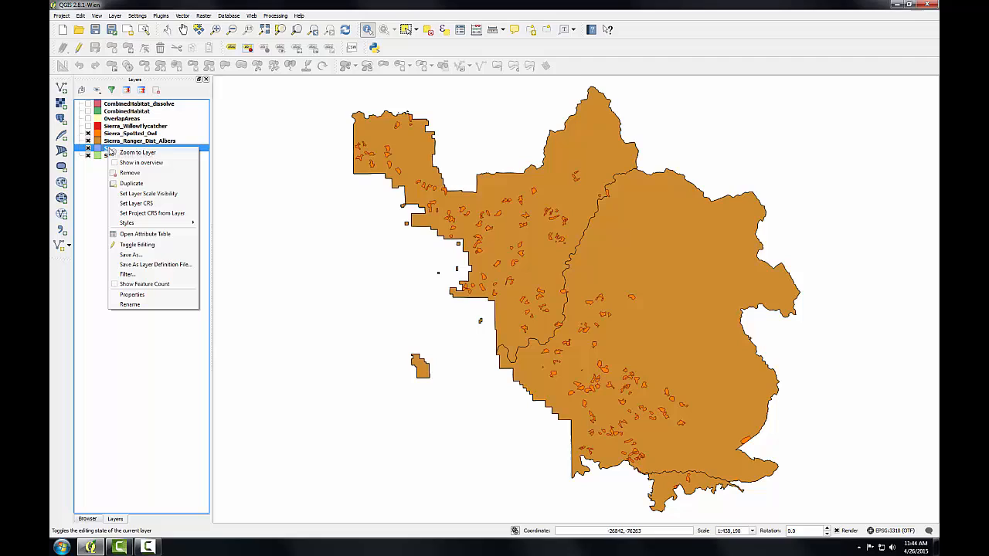
pyautogui.click(130, 172)
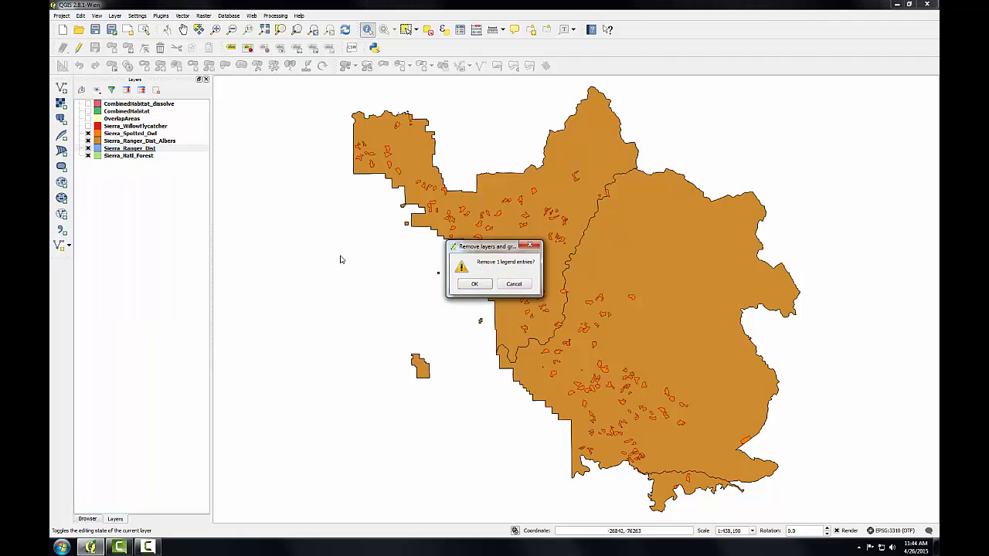
pyautogui.click(475, 284)
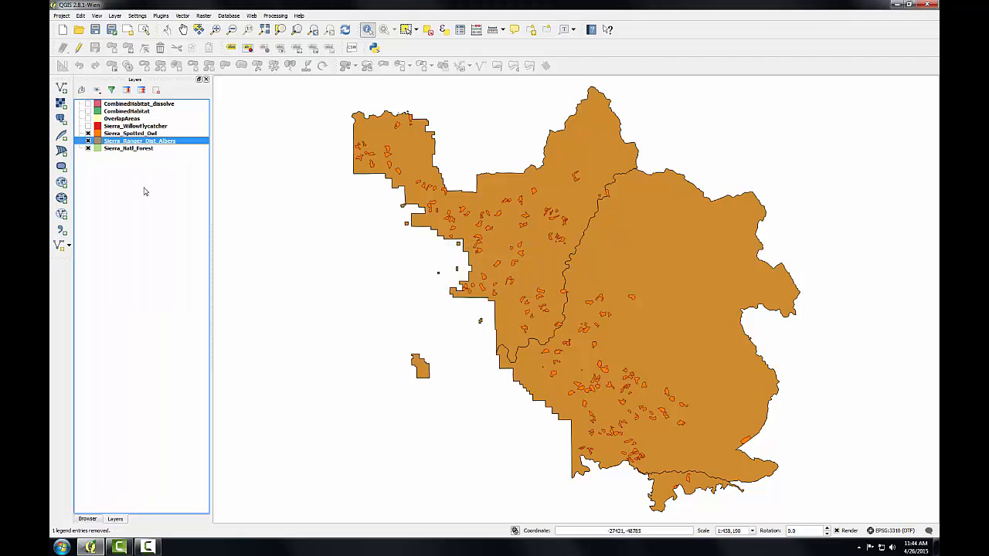
pyautogui.doubleClick(139, 141)
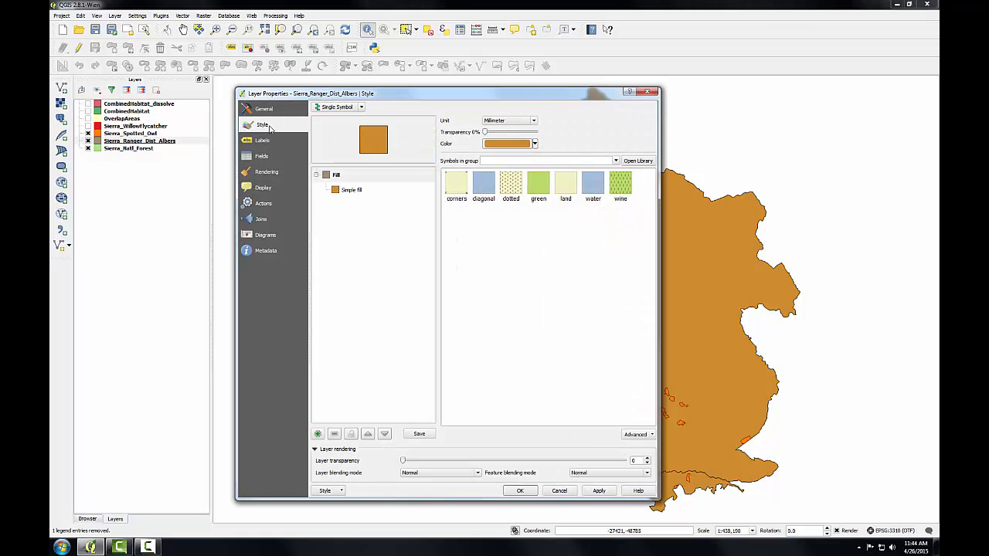
# - Give Sierra_Ranger_Dist_Albers a No Brush fill with a green border
pyautogui.click(351, 190)
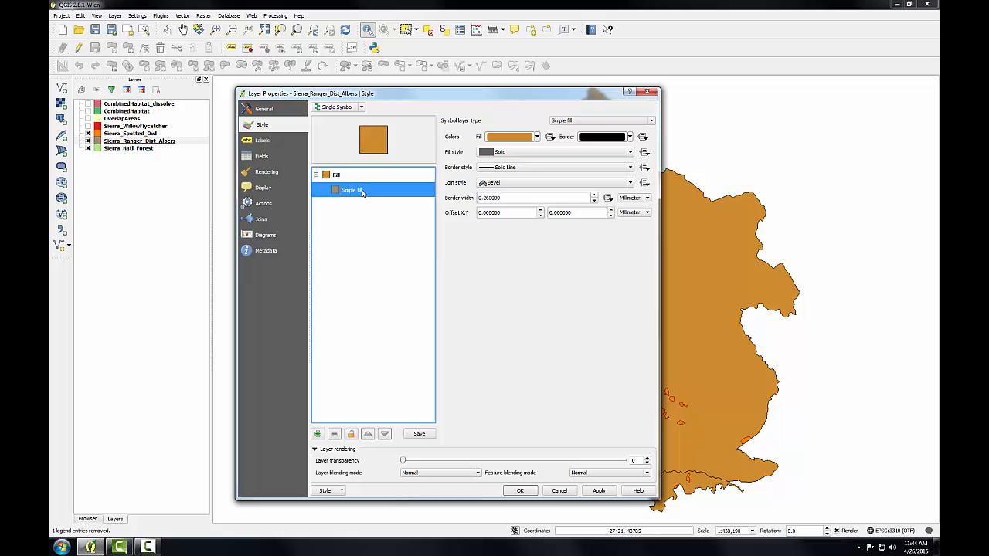
pyautogui.click(630, 152)
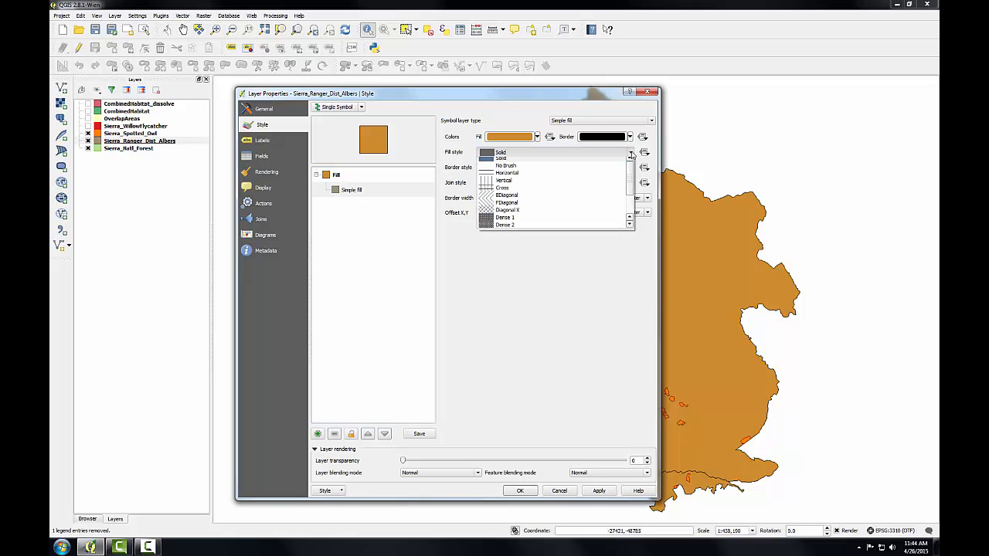
pyautogui.click(506, 166)
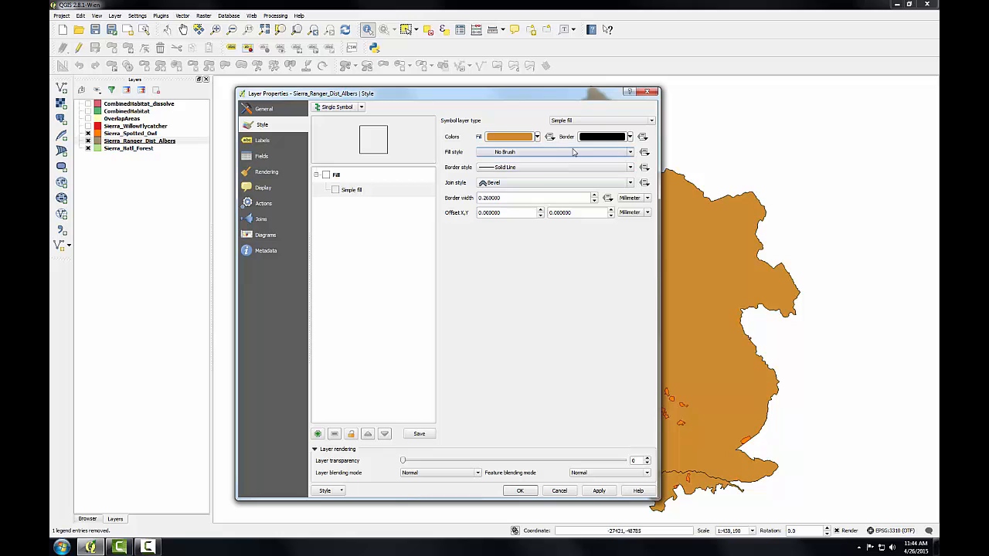
pyautogui.click(630, 137)
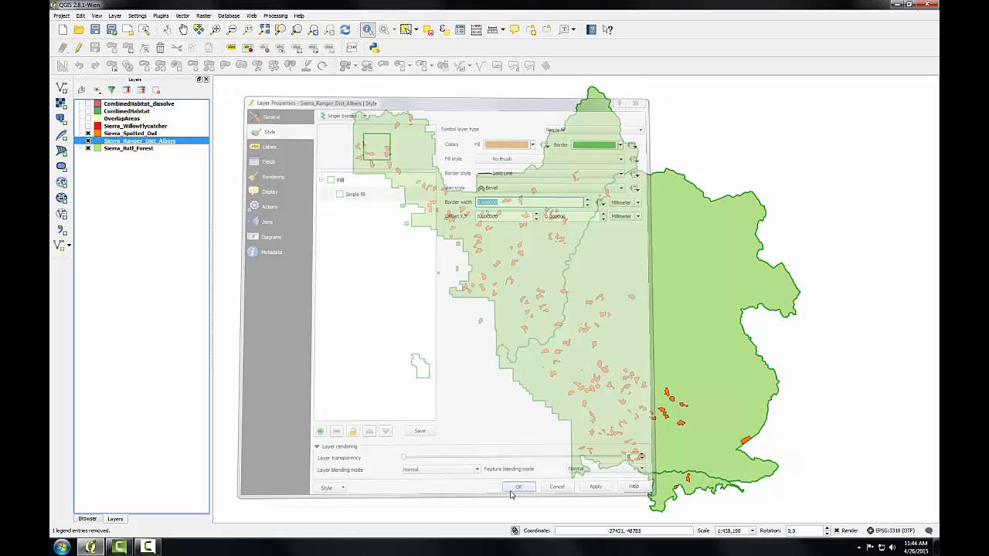
pyautogui.click(518, 487)
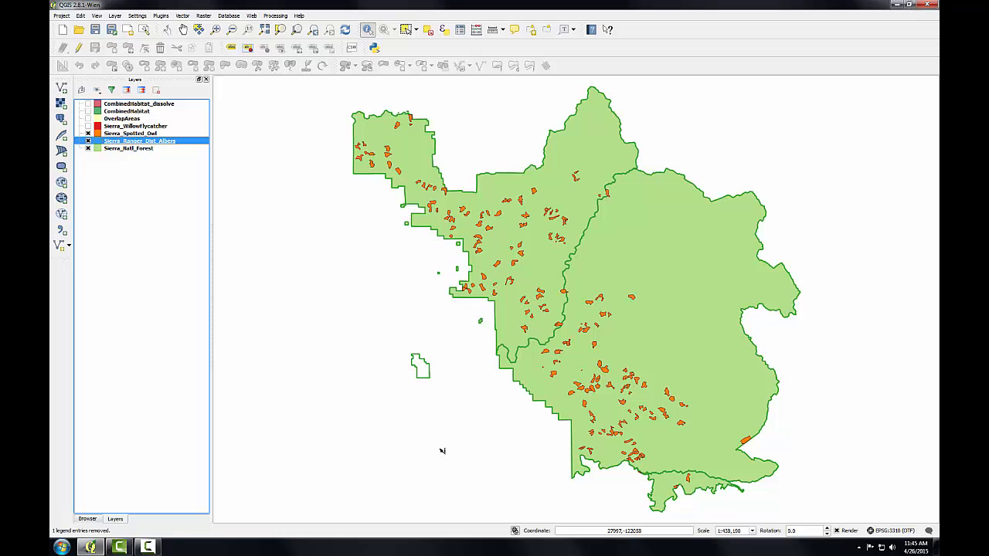
pyautogui.moveTo(180, 42)
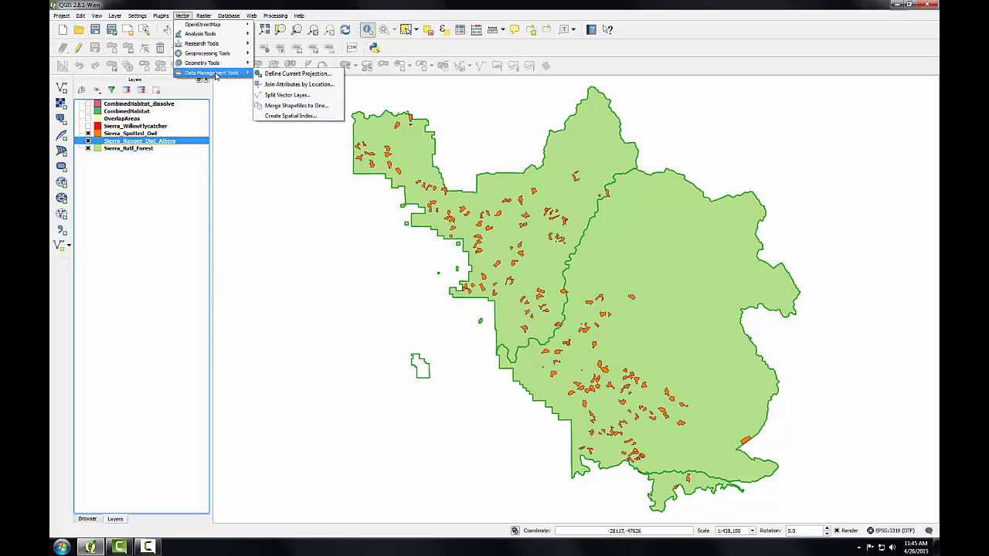
pyautogui.moveTo(299, 83)
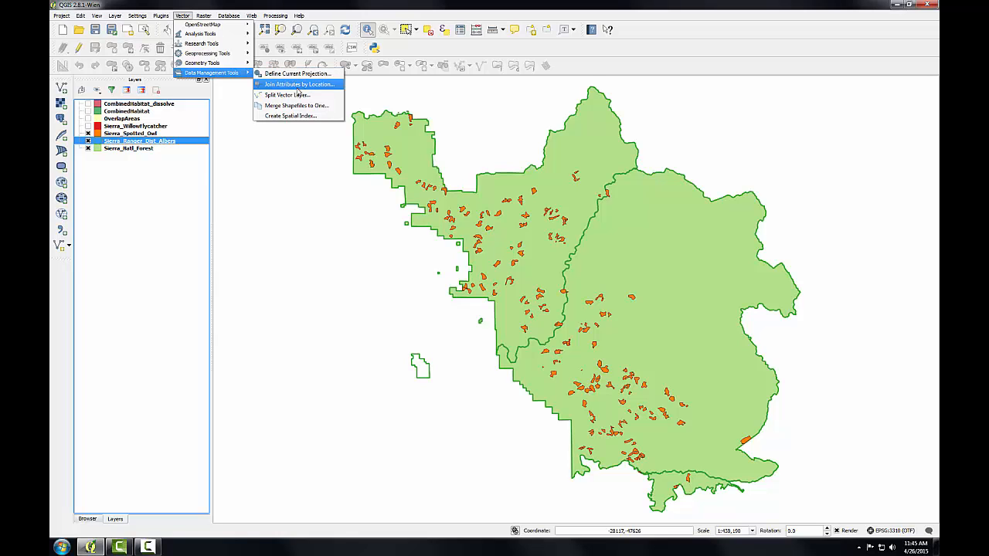
# - Set up Join Attributes by Location with target Sierra_Spotted_Owl and join layer Sierra_Ranger_Dist_Albers
pyautogui.click(298, 84)
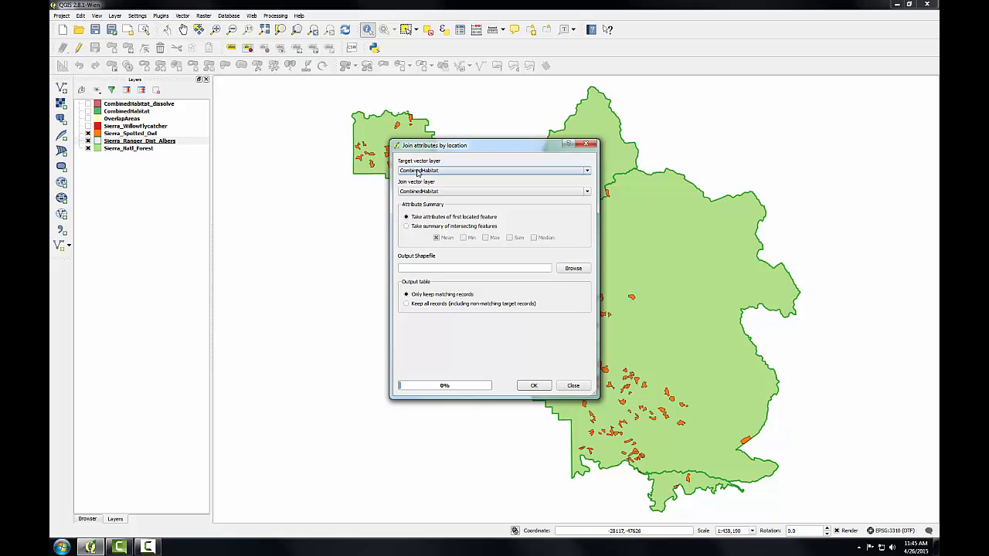
pyautogui.click(586, 170)
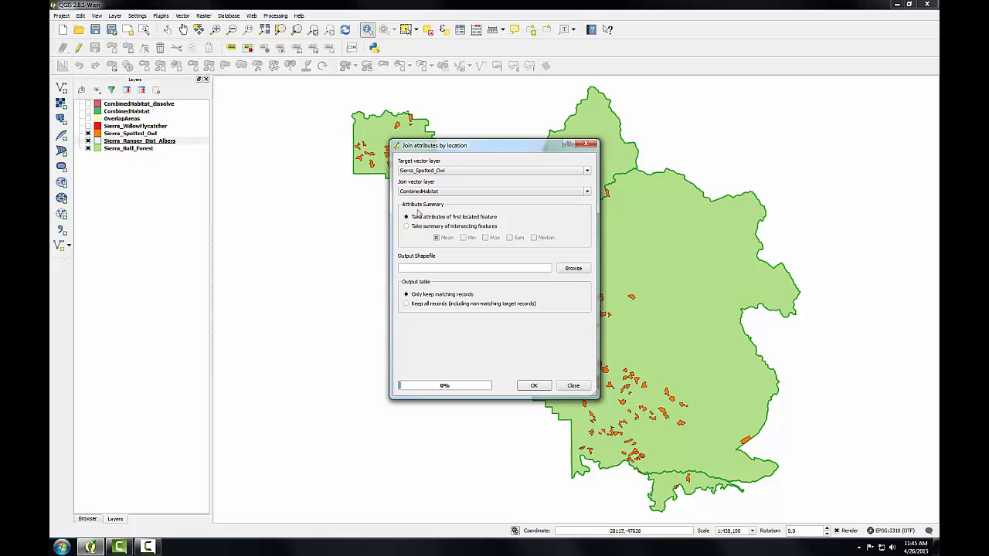
pyautogui.click(586, 191)
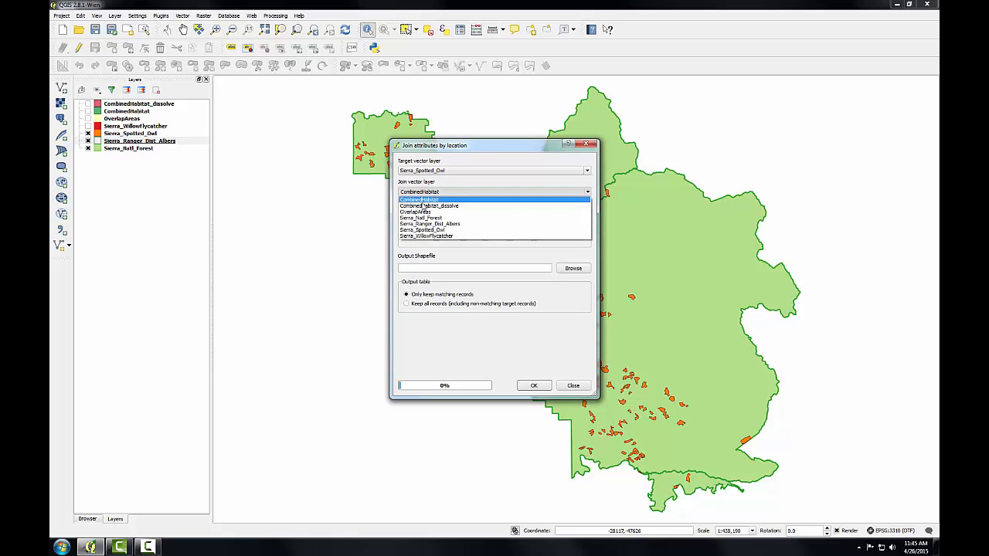
pyautogui.click(429, 223)
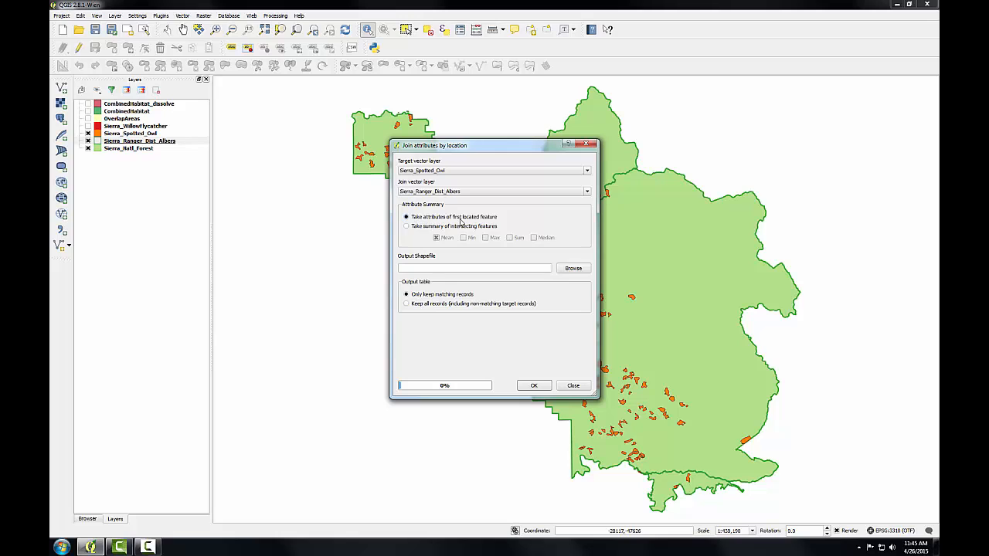
pyautogui.moveTo(491, 219)
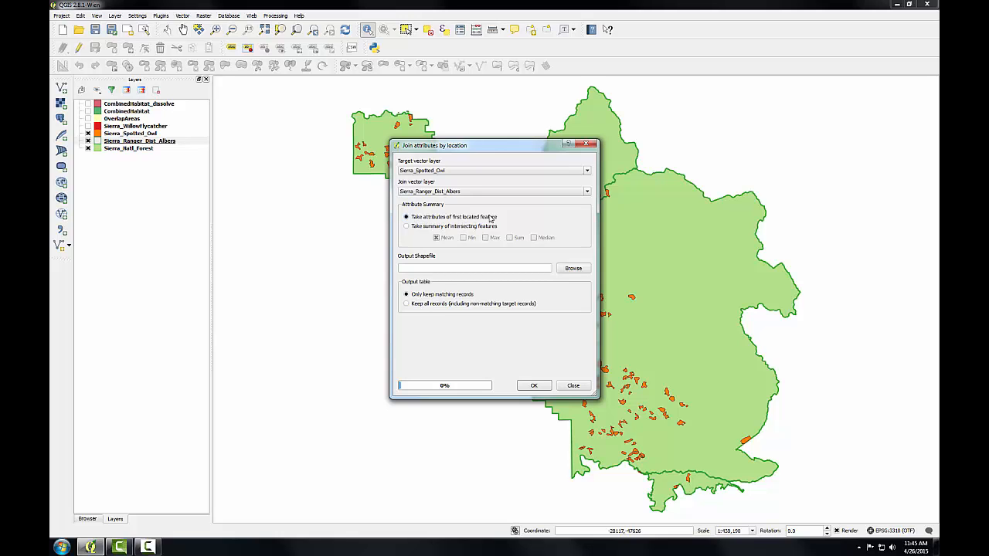
# - Save the join output as Sierra_Spotted_owl_RangerDistrict, run it, and add the result to the map
pyautogui.click(573, 268)
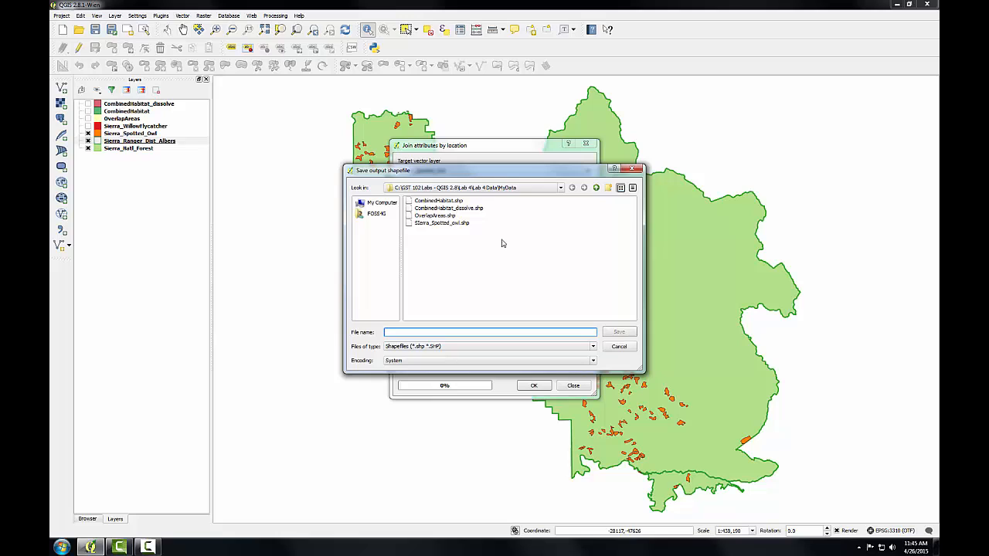
pyautogui.click(442, 223)
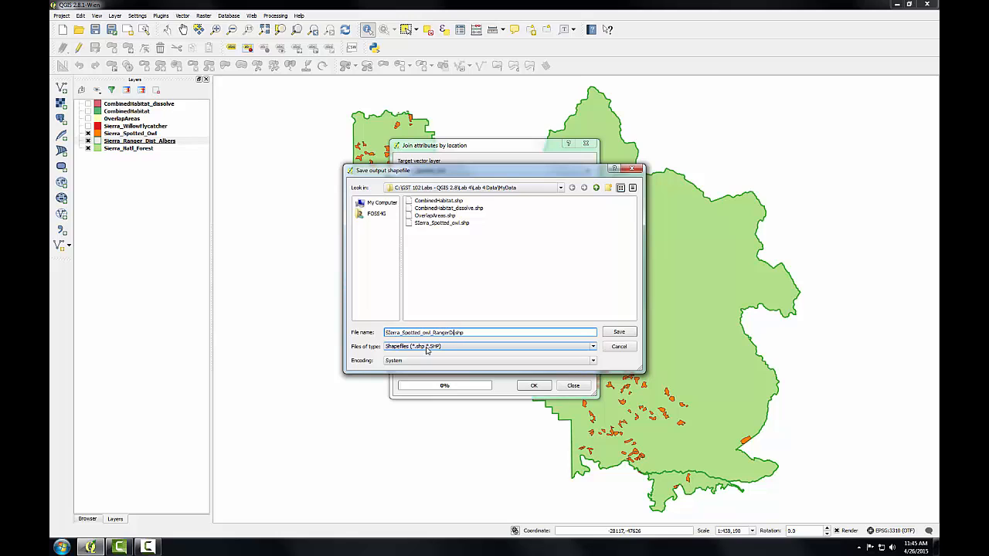
pyautogui.click(619, 332)
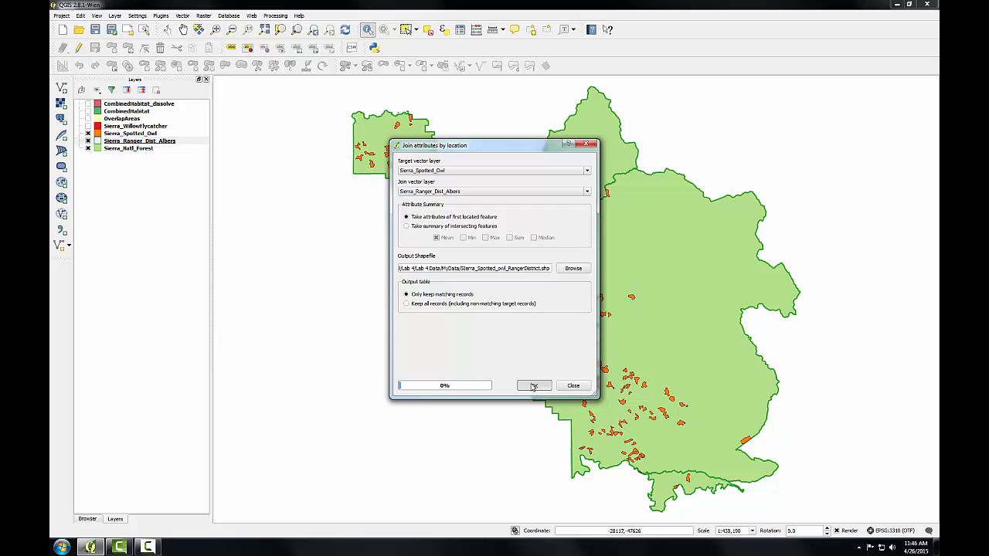
pyautogui.click(534, 385)
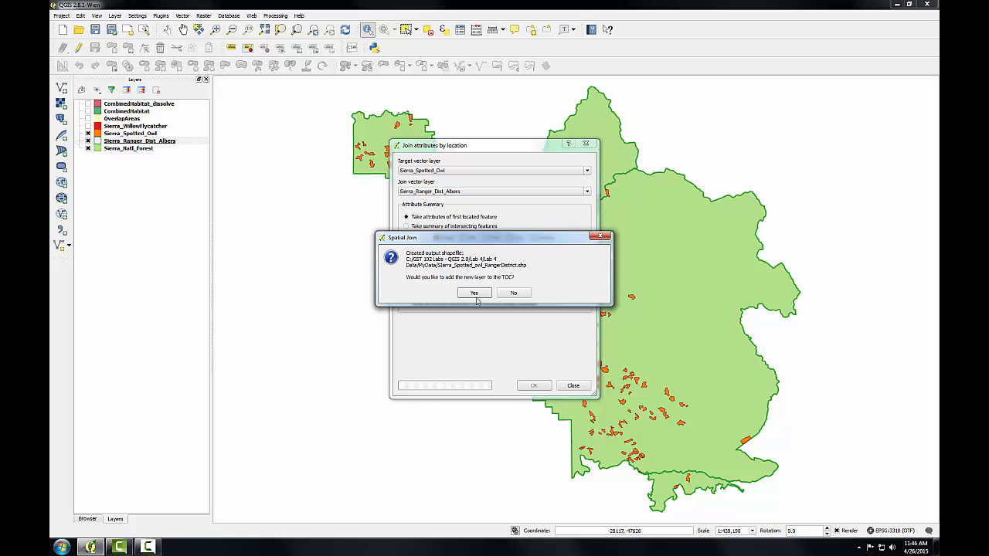
pyautogui.click(474, 292)
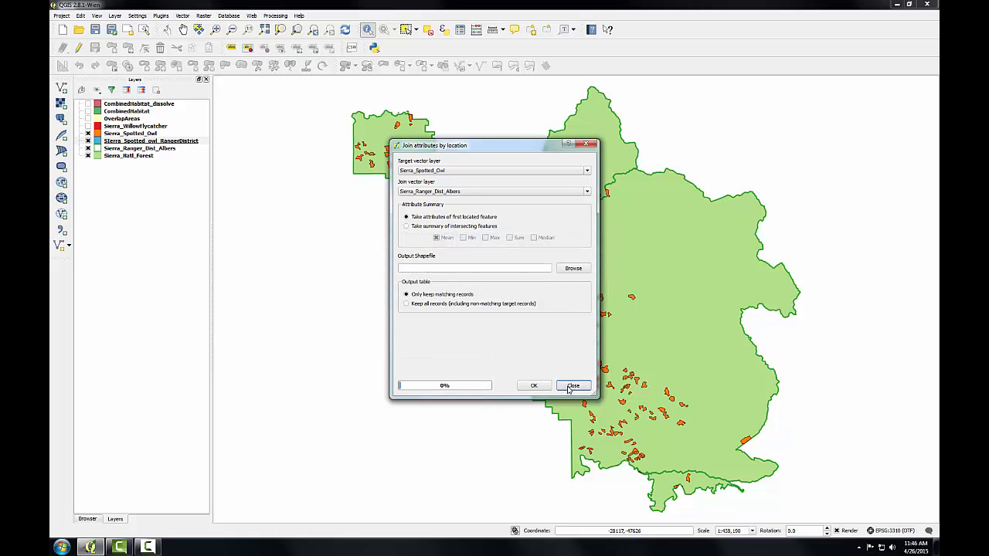
pyautogui.click(572, 385)
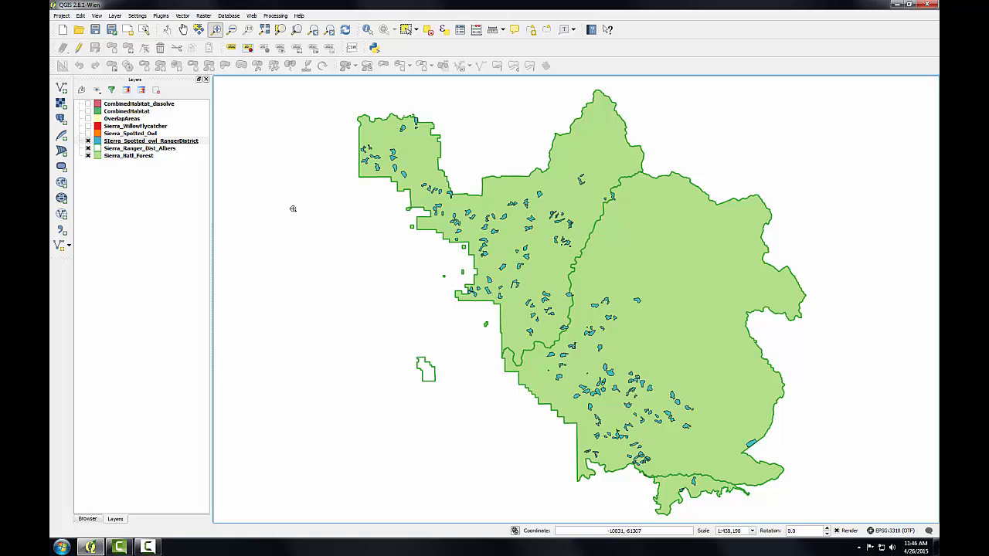
# - Activate Identify Features and select the joined owl layer for querying
pyautogui.click(152, 141)
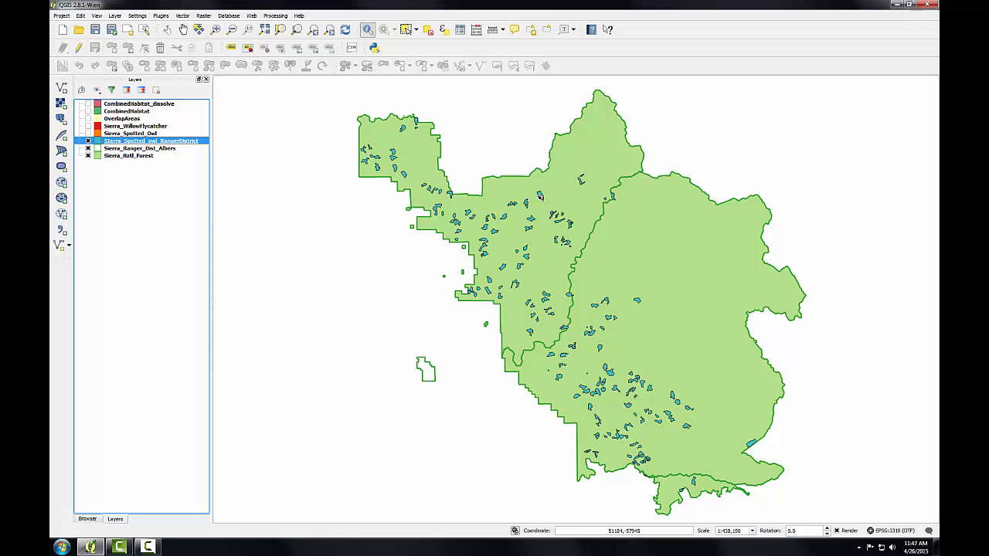
pyautogui.click(541, 195)
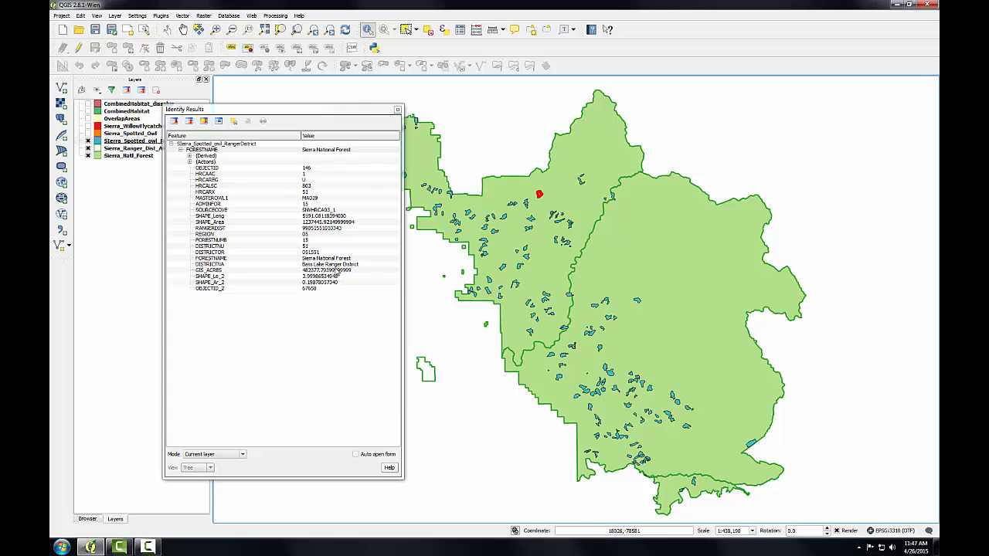
pyautogui.moveTo(641, 303)
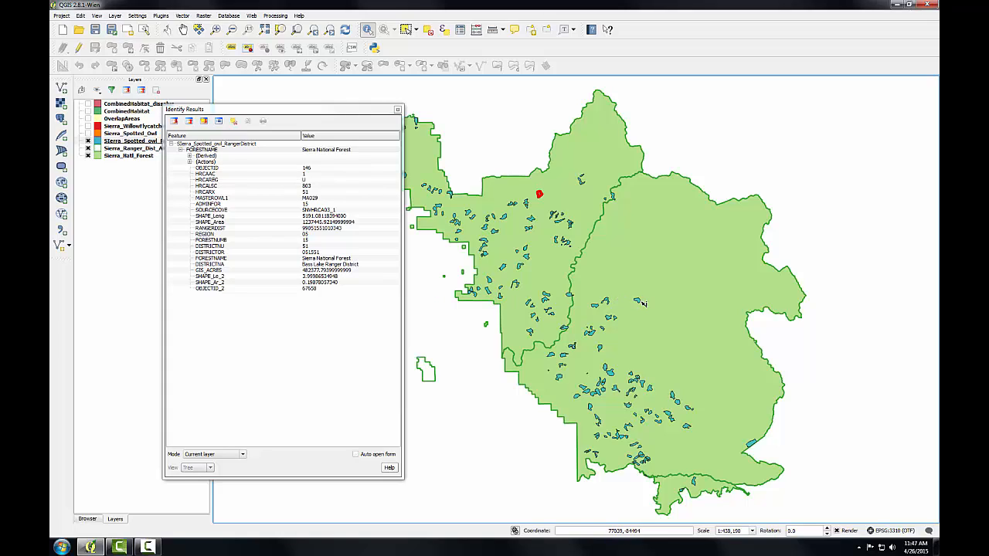
# - Identify an eastern and a southern owl polygon to read their ranger districts
pyautogui.click(638, 301)
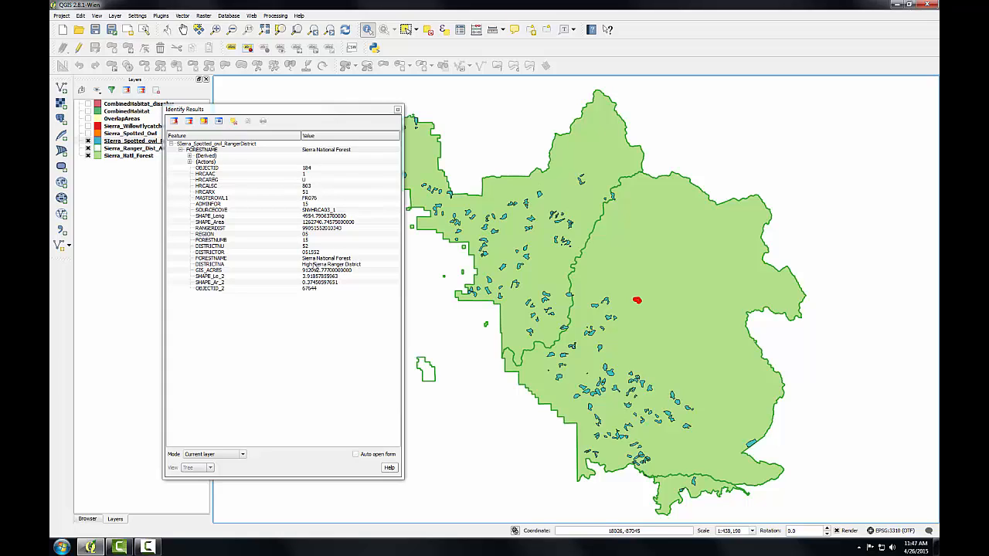
pyautogui.moveTo(695, 485)
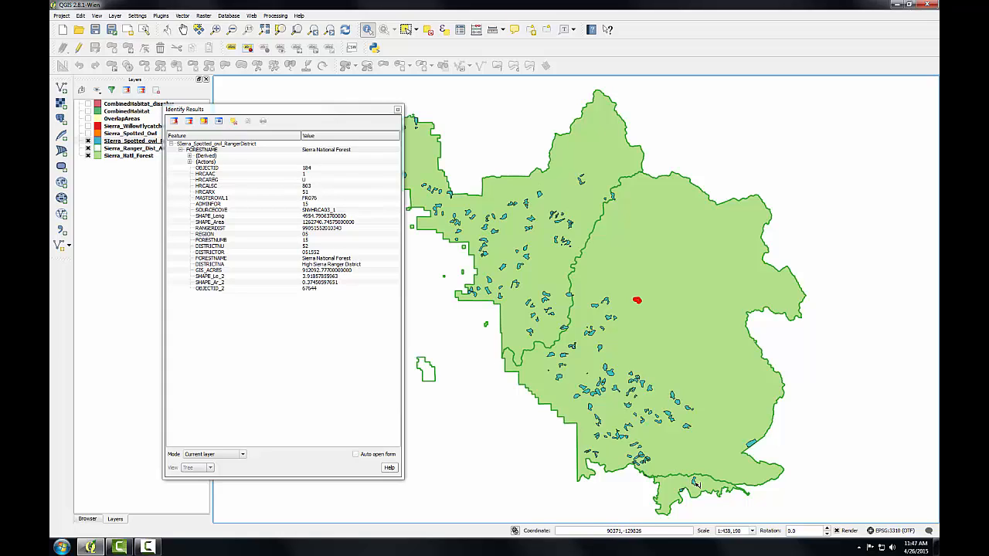
pyautogui.click(694, 483)
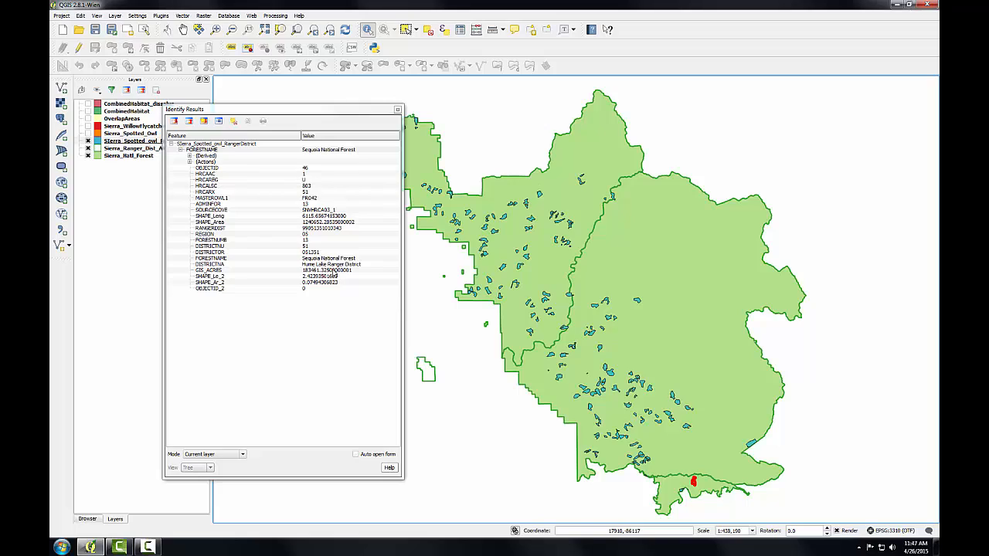